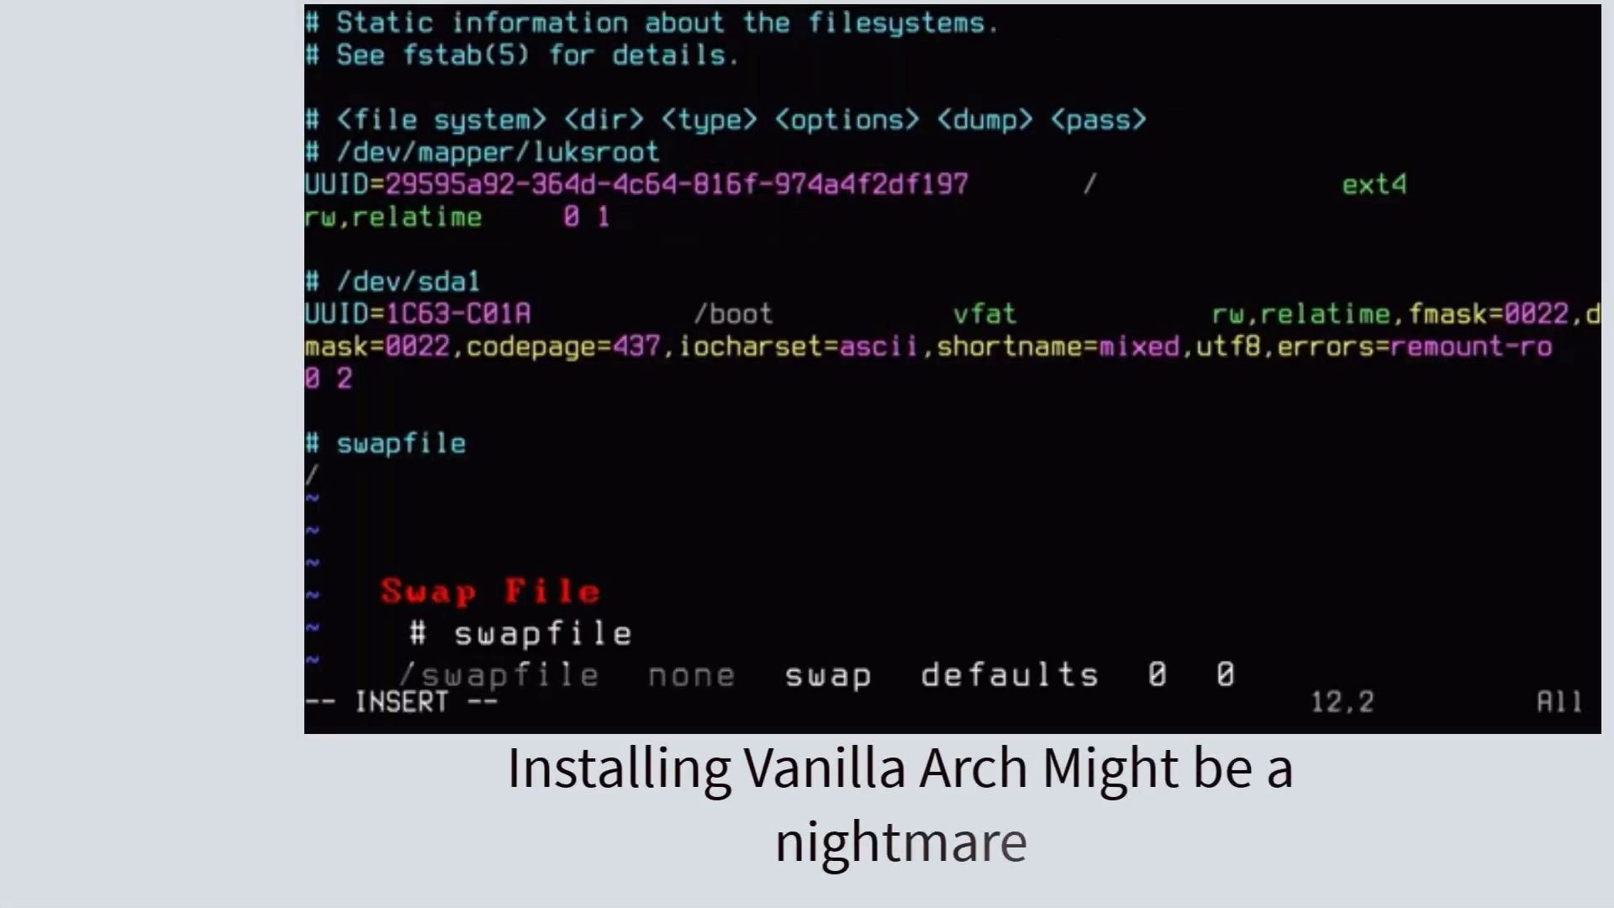
Step: Type the '# swapfile' comment and swapfile line at the end of /etc/fstab
type("swapfile")
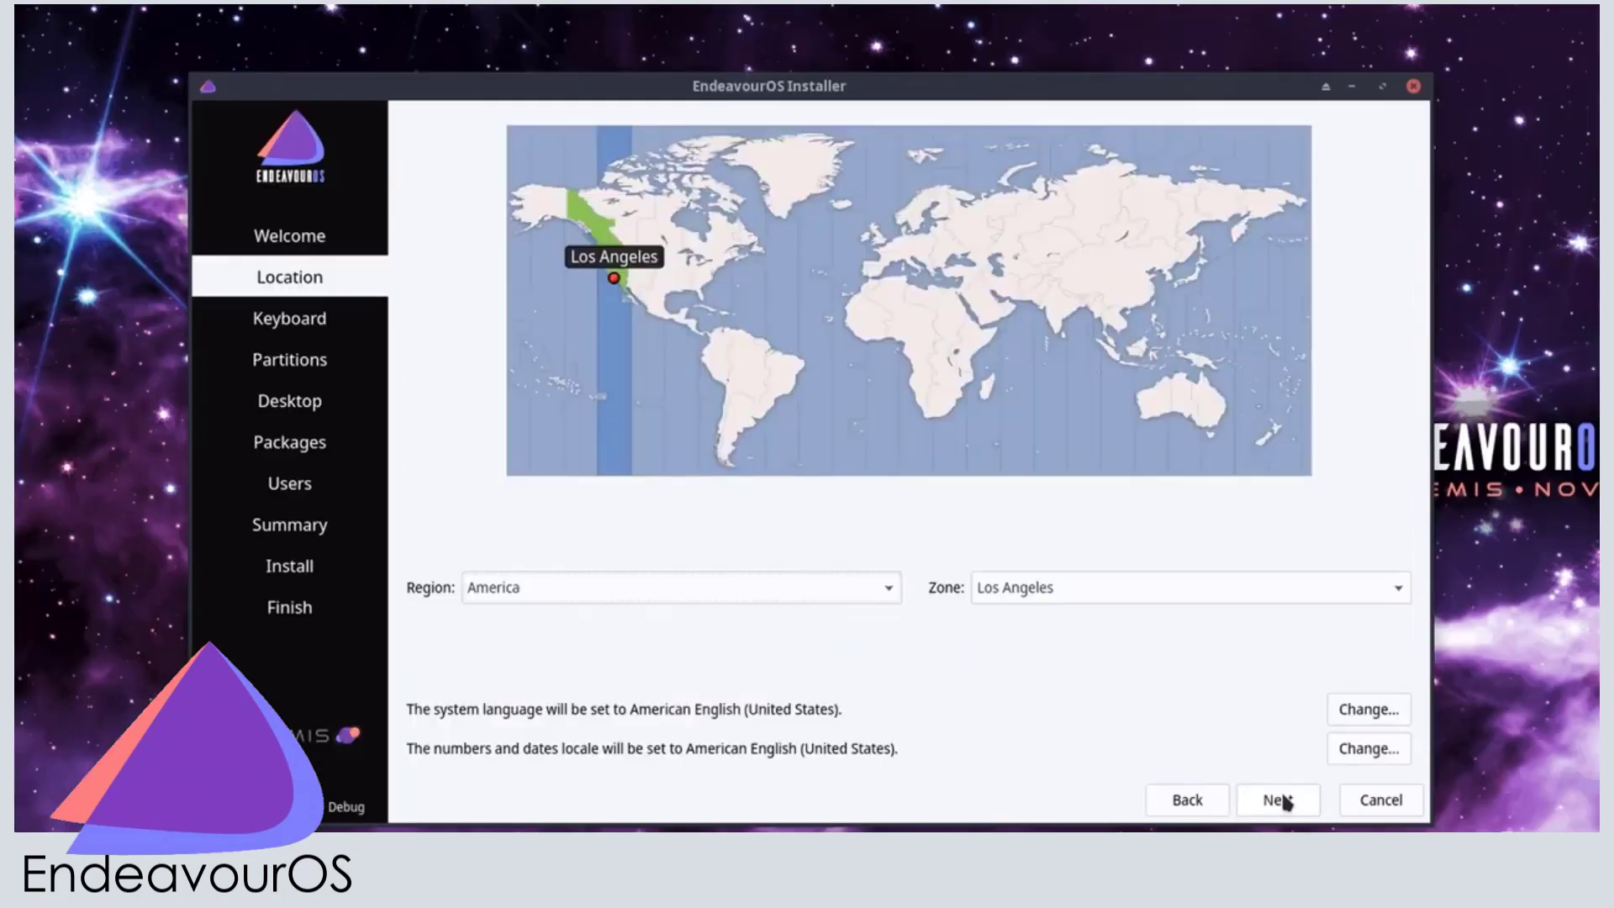
Step: Accept the America/Los Angeles time zone and English (US) Default keyboard layout
left_click(1277, 799)
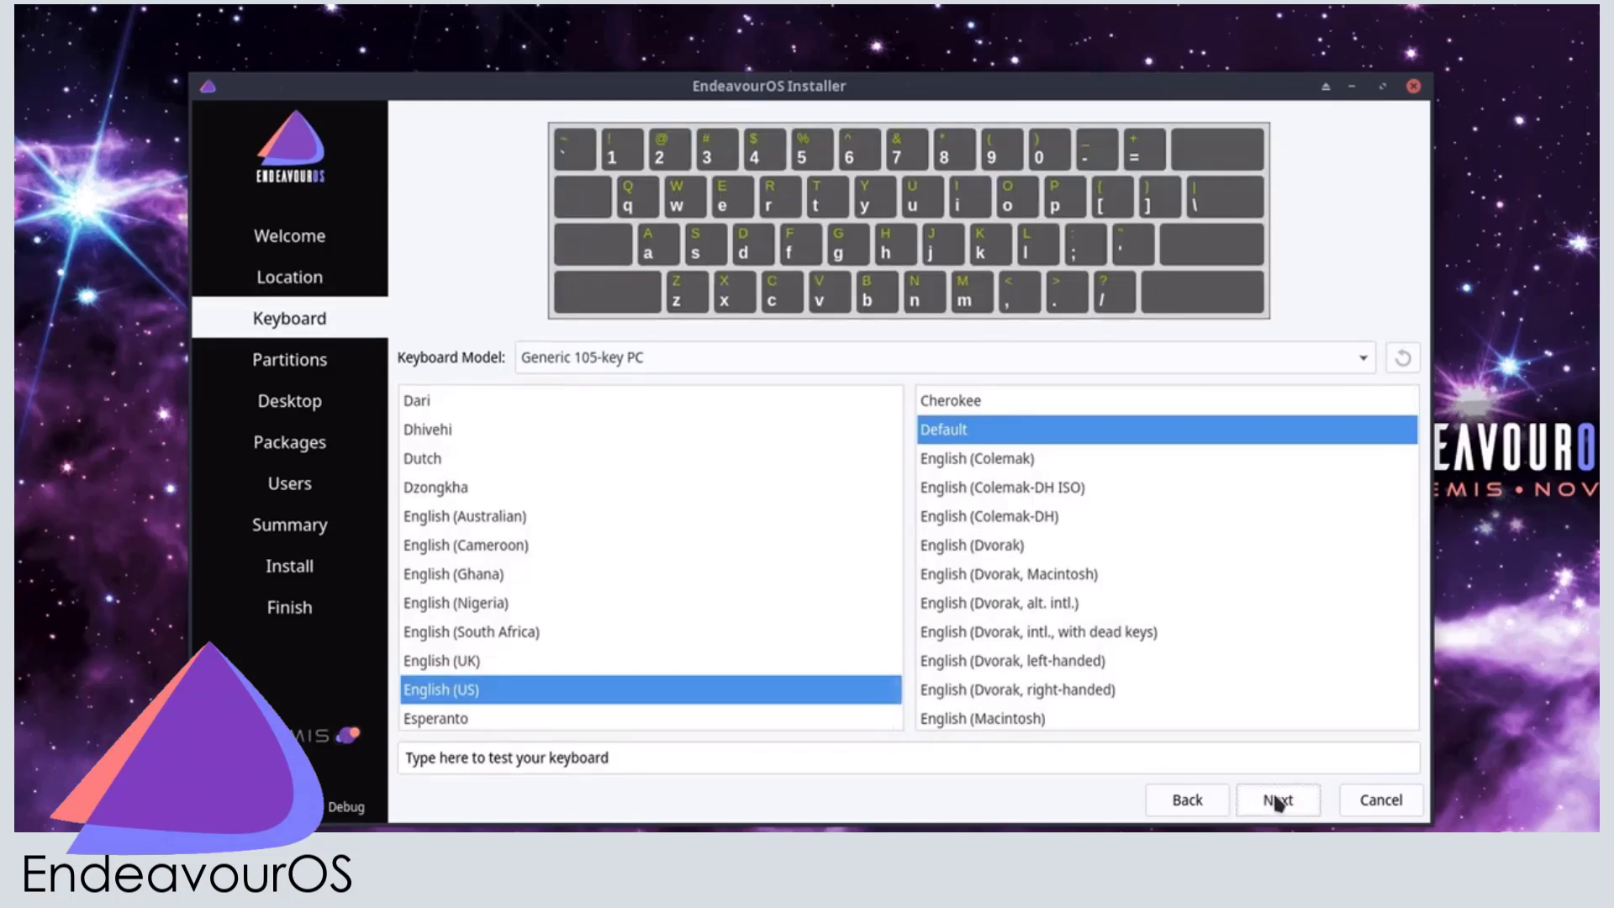
left_click(1278, 800)
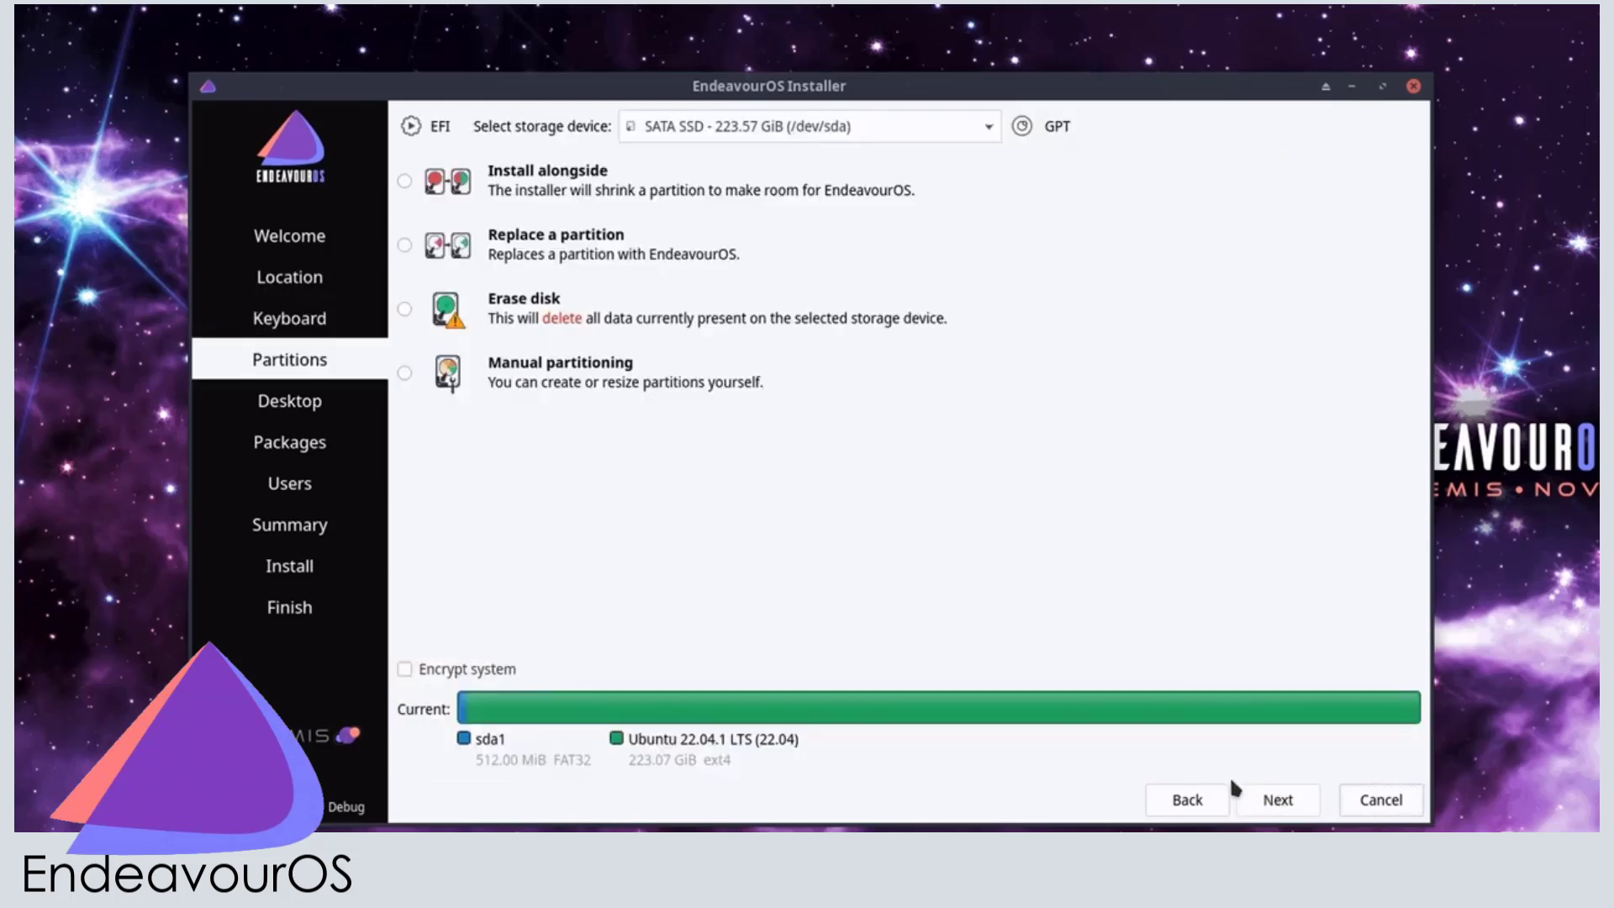
Step: Skip partitioning, review the package list, then return to desktops with Plasma KDE kept
left_click(1277, 800)
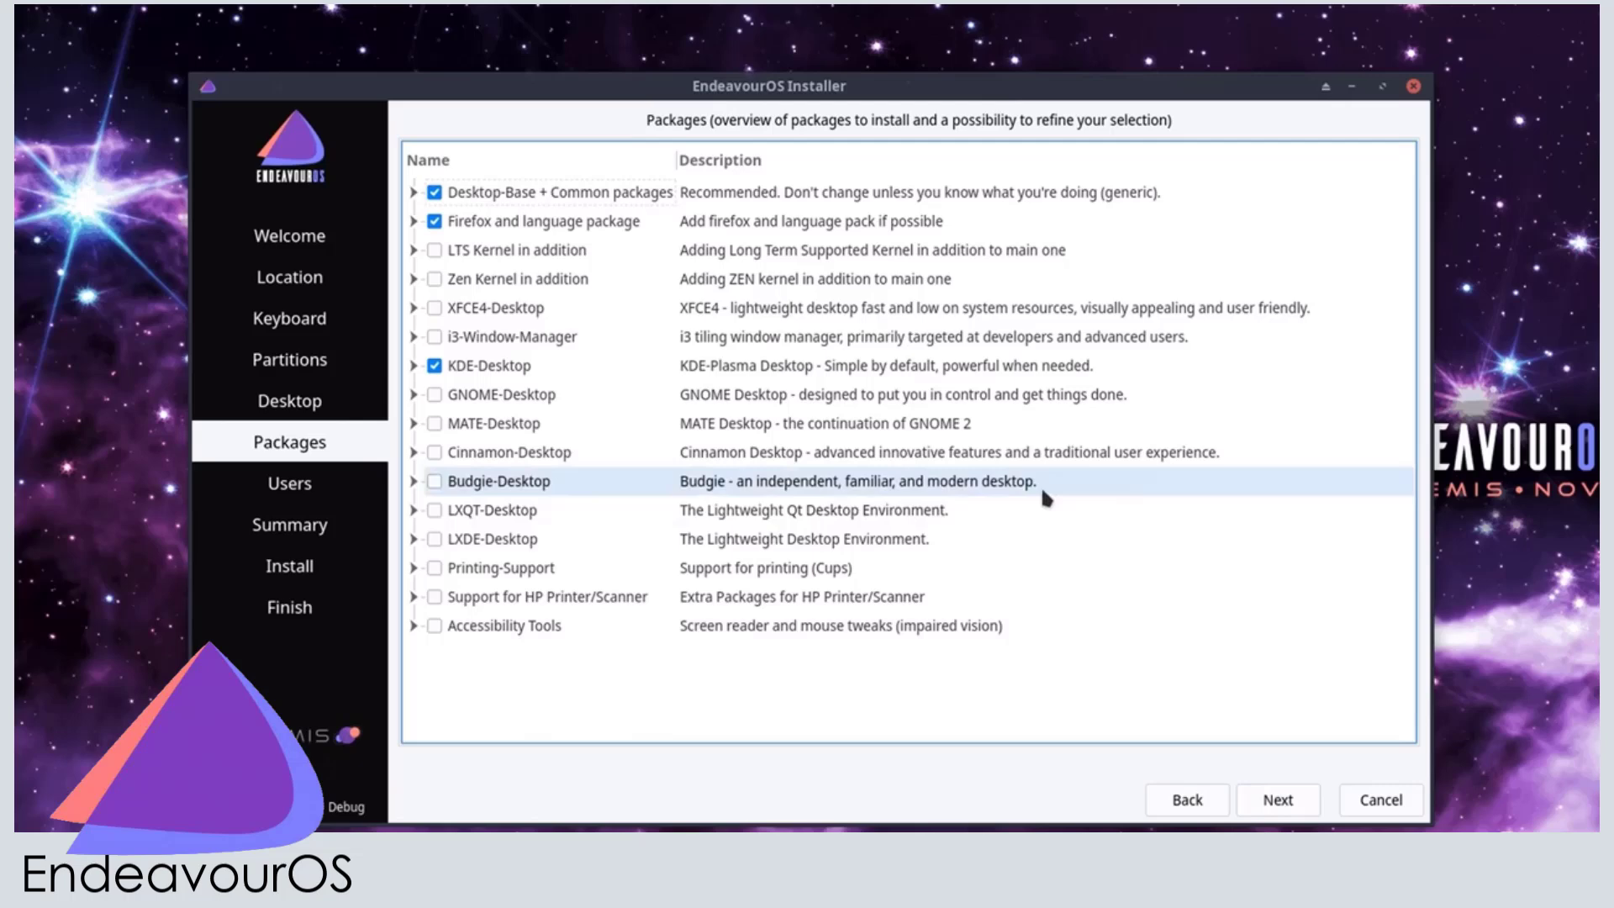
left_click(289, 401)
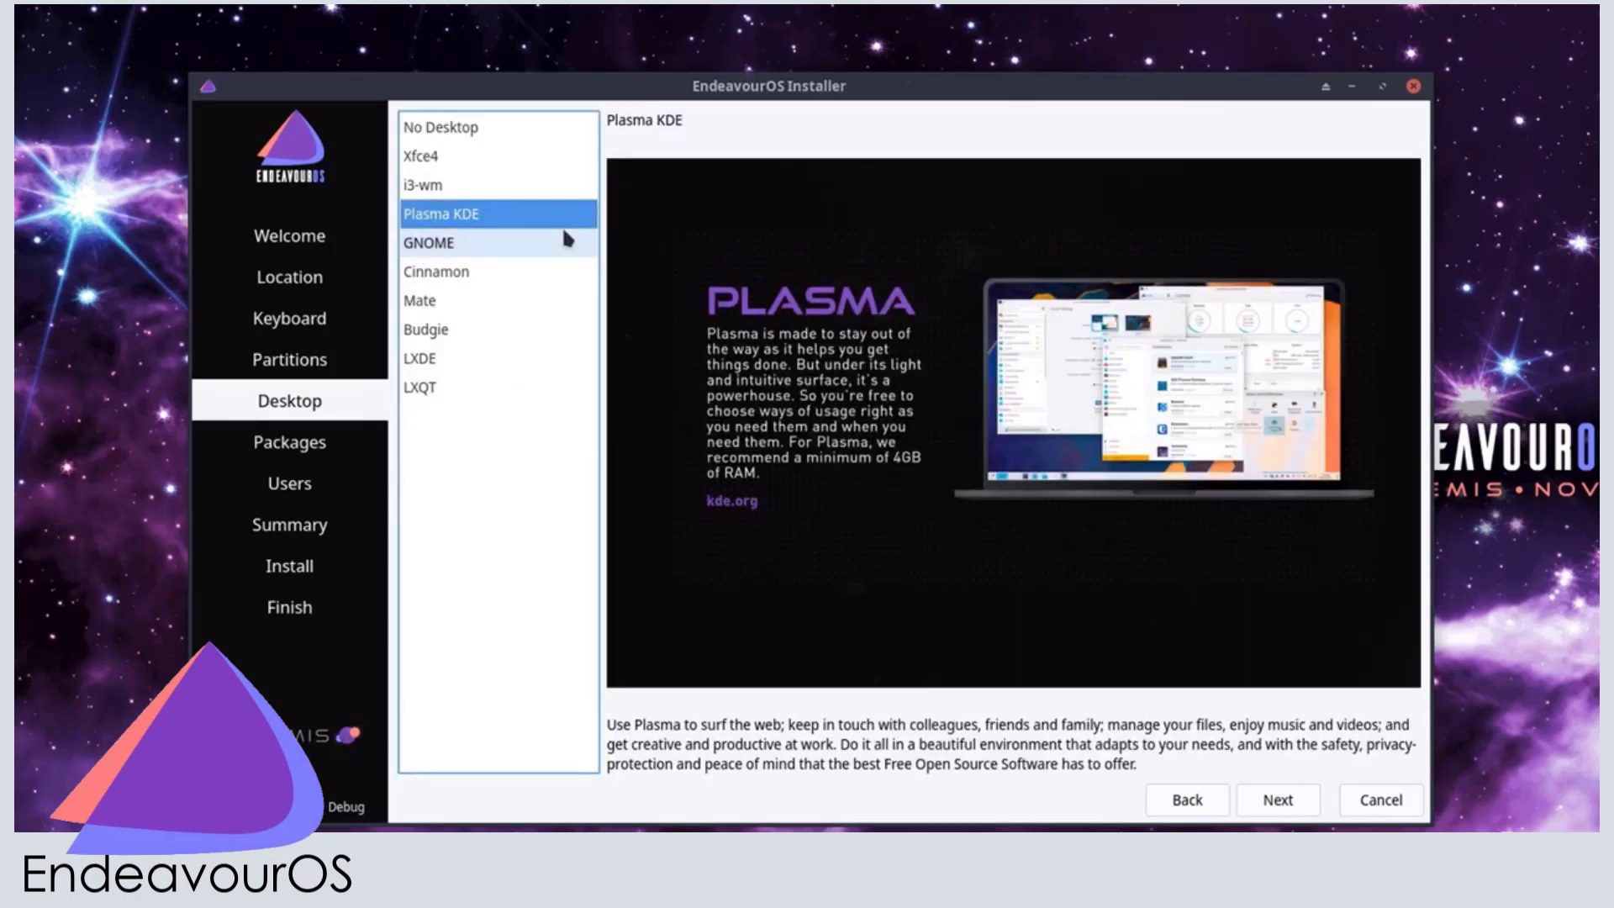
mouse_move(437, 271)
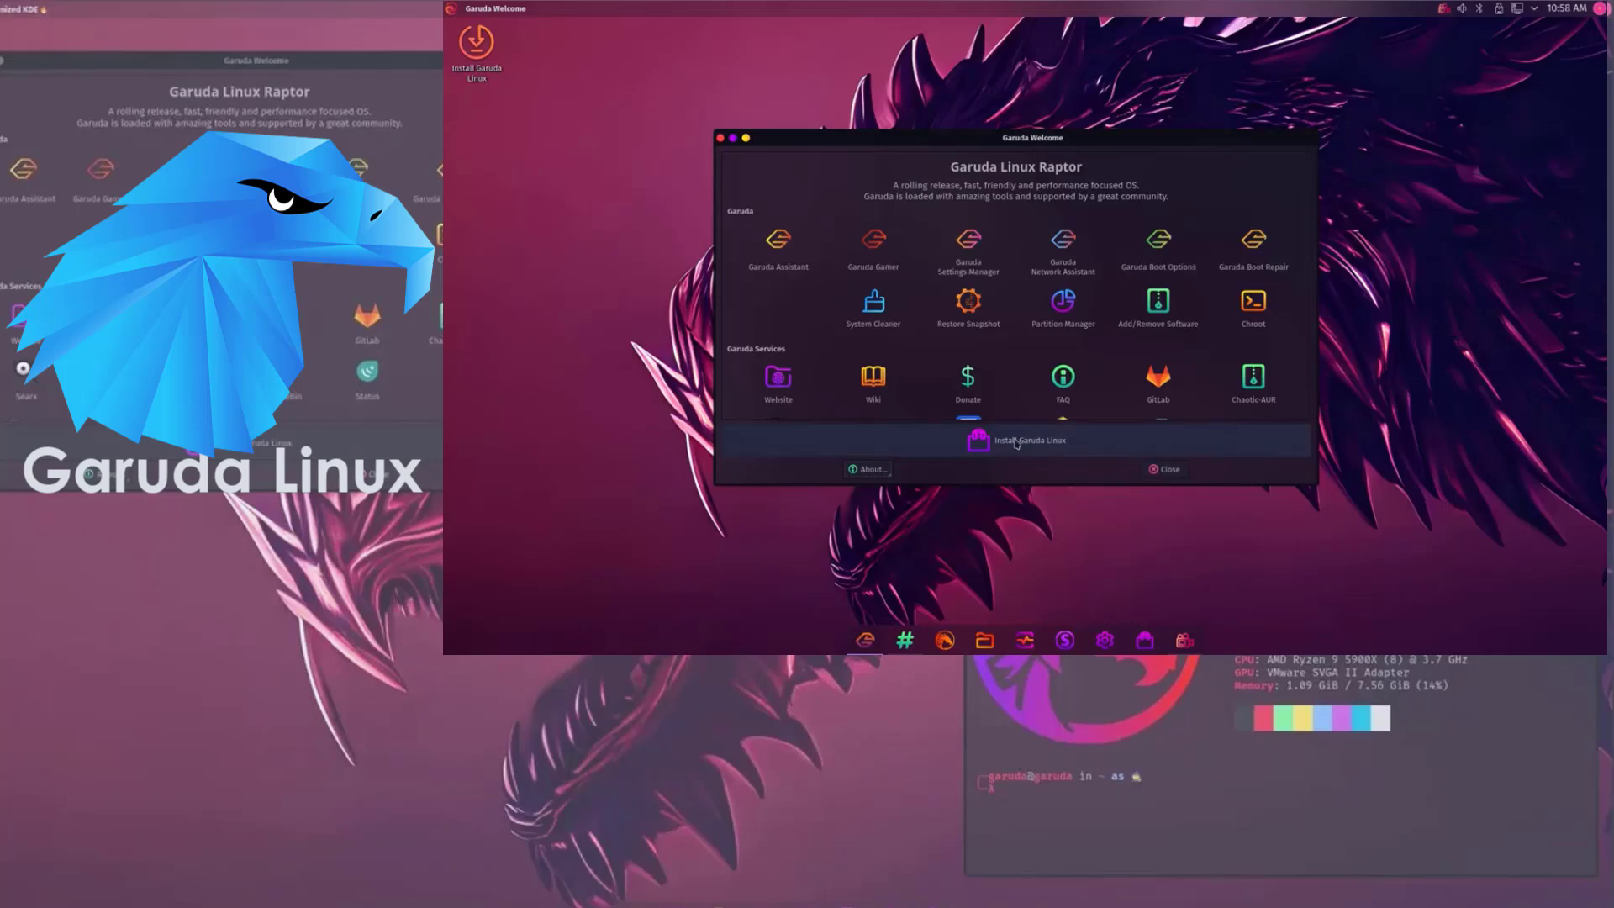
Step: Launch Install Garuda Linux from Garuda Welcome and pass the installer's Welcome page
left_click(1015, 440)
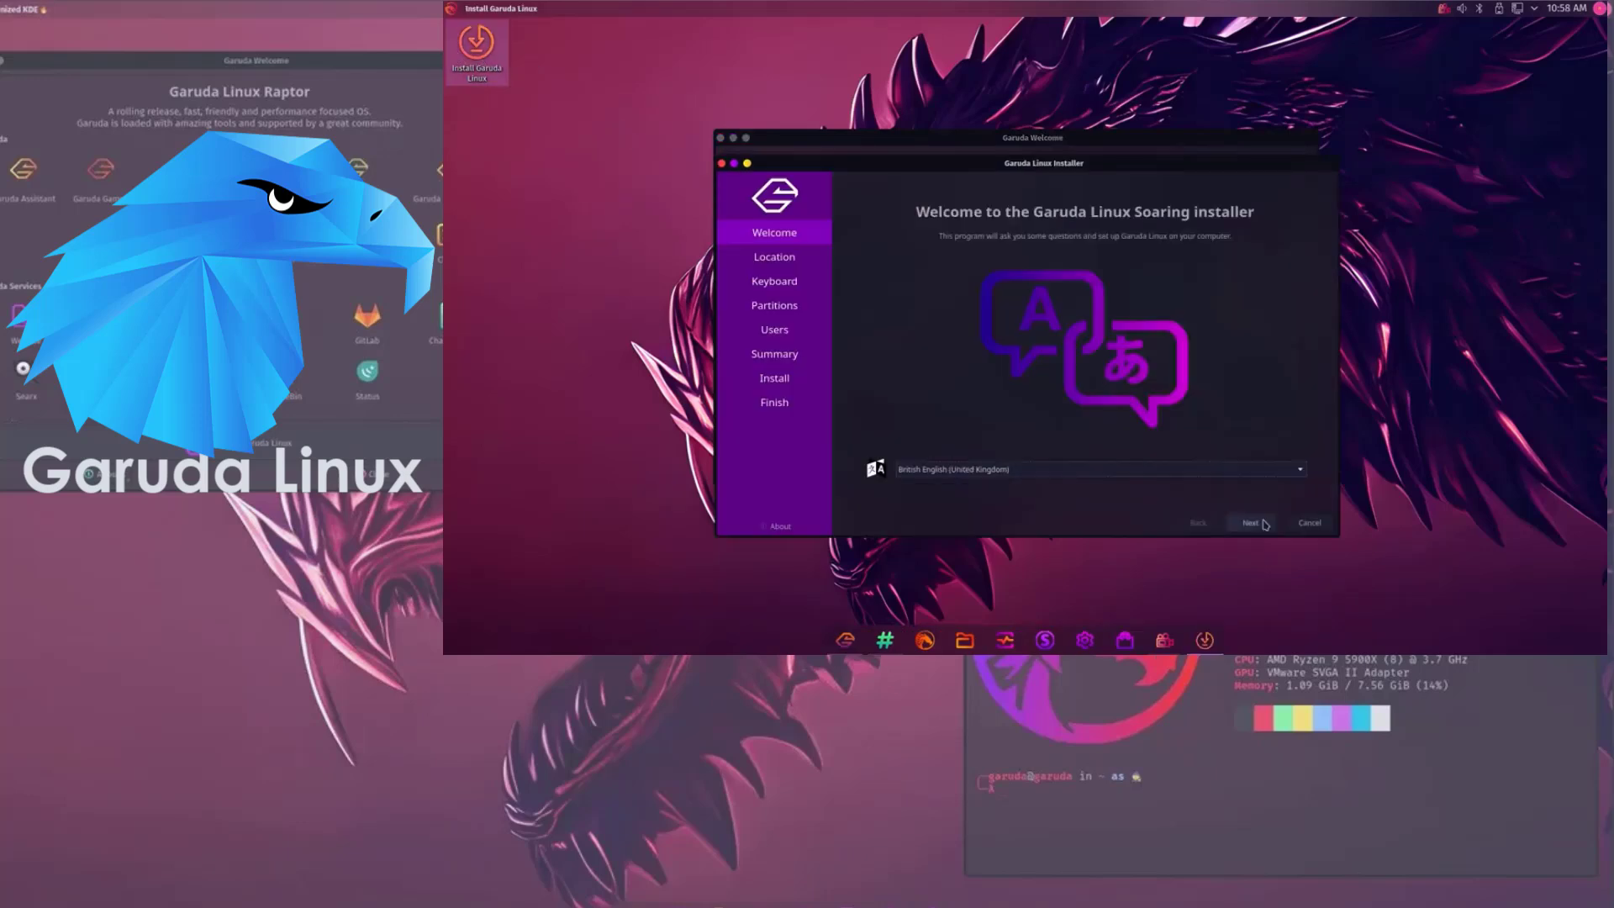
left_click(1251, 522)
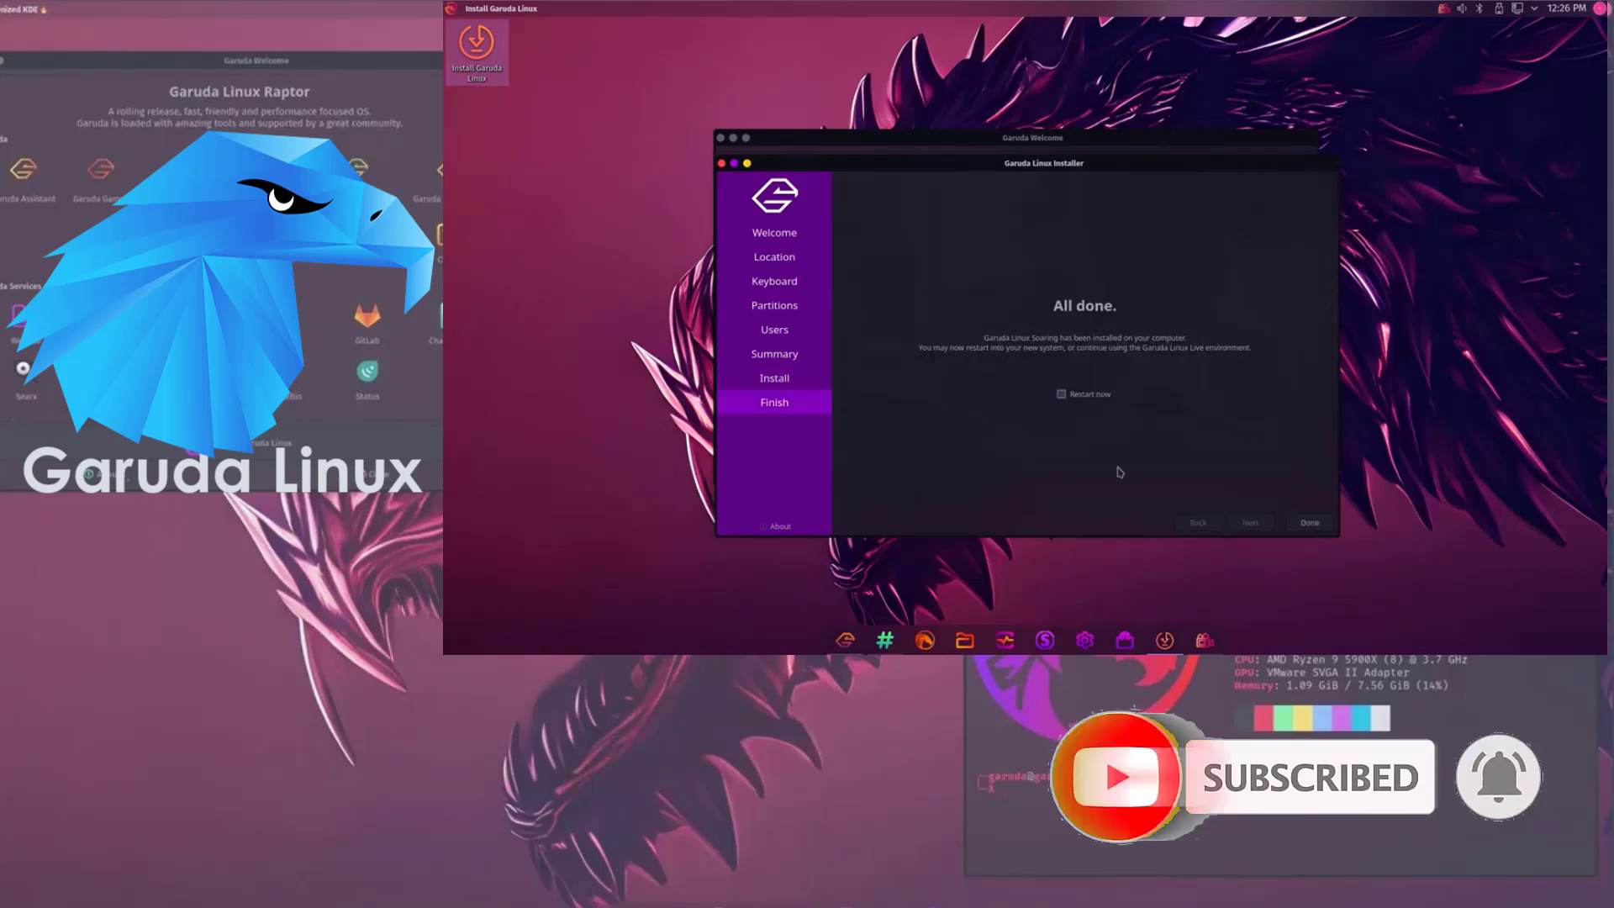
mouse_move(1180, 460)
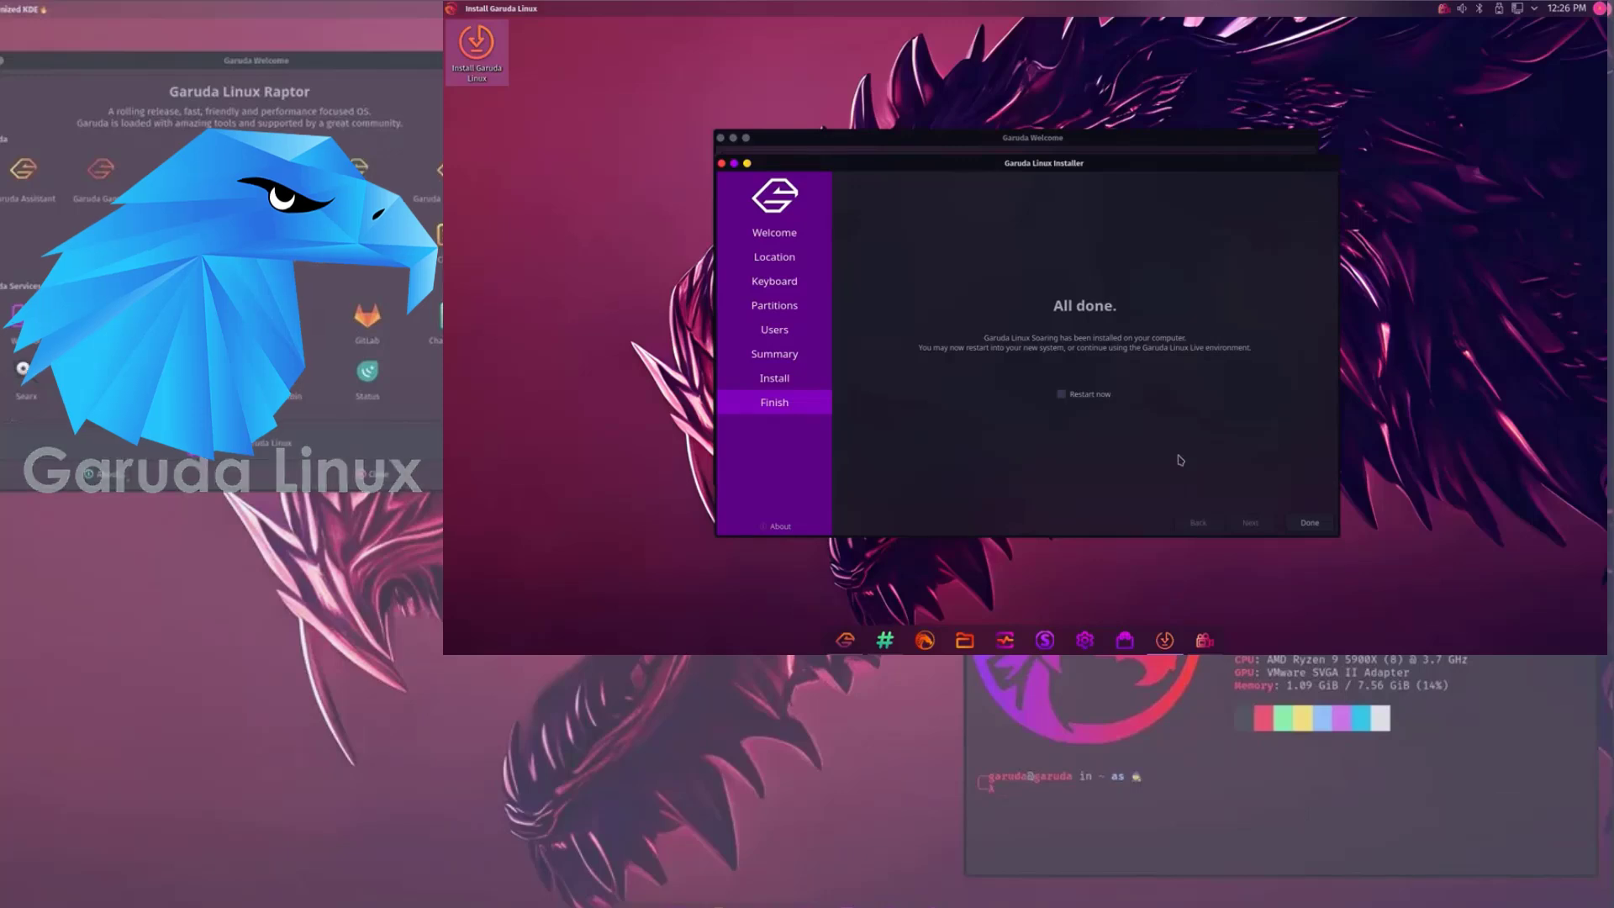
Step: Finish the Garuda installer with Done, leaving Restart now unchecked
left_click(1308, 522)
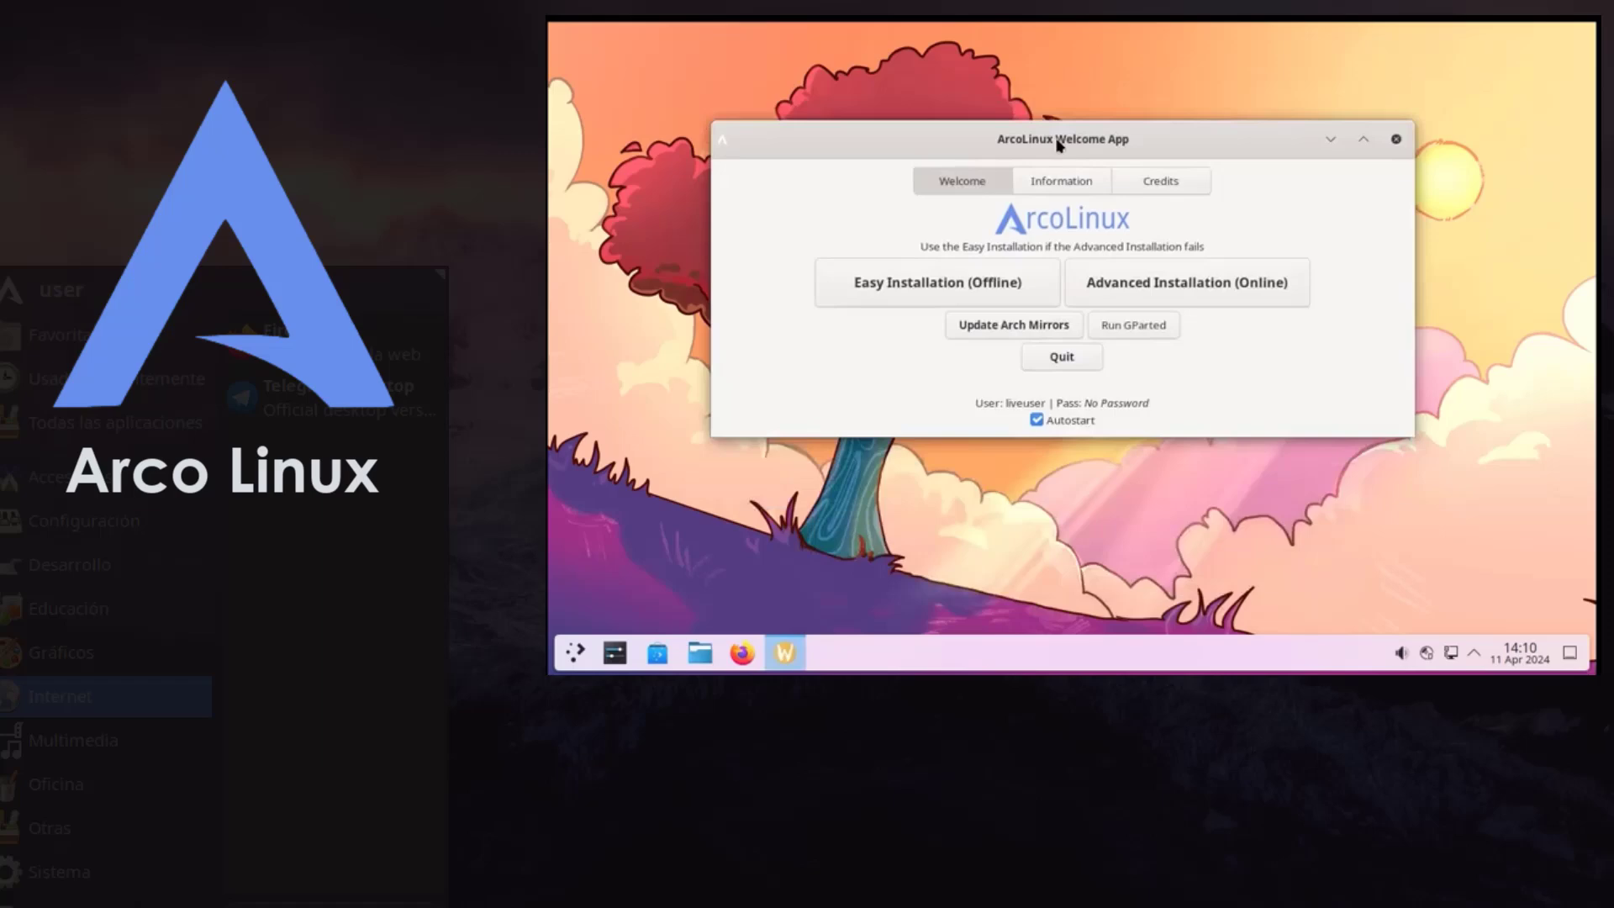
left_click(1185, 283)
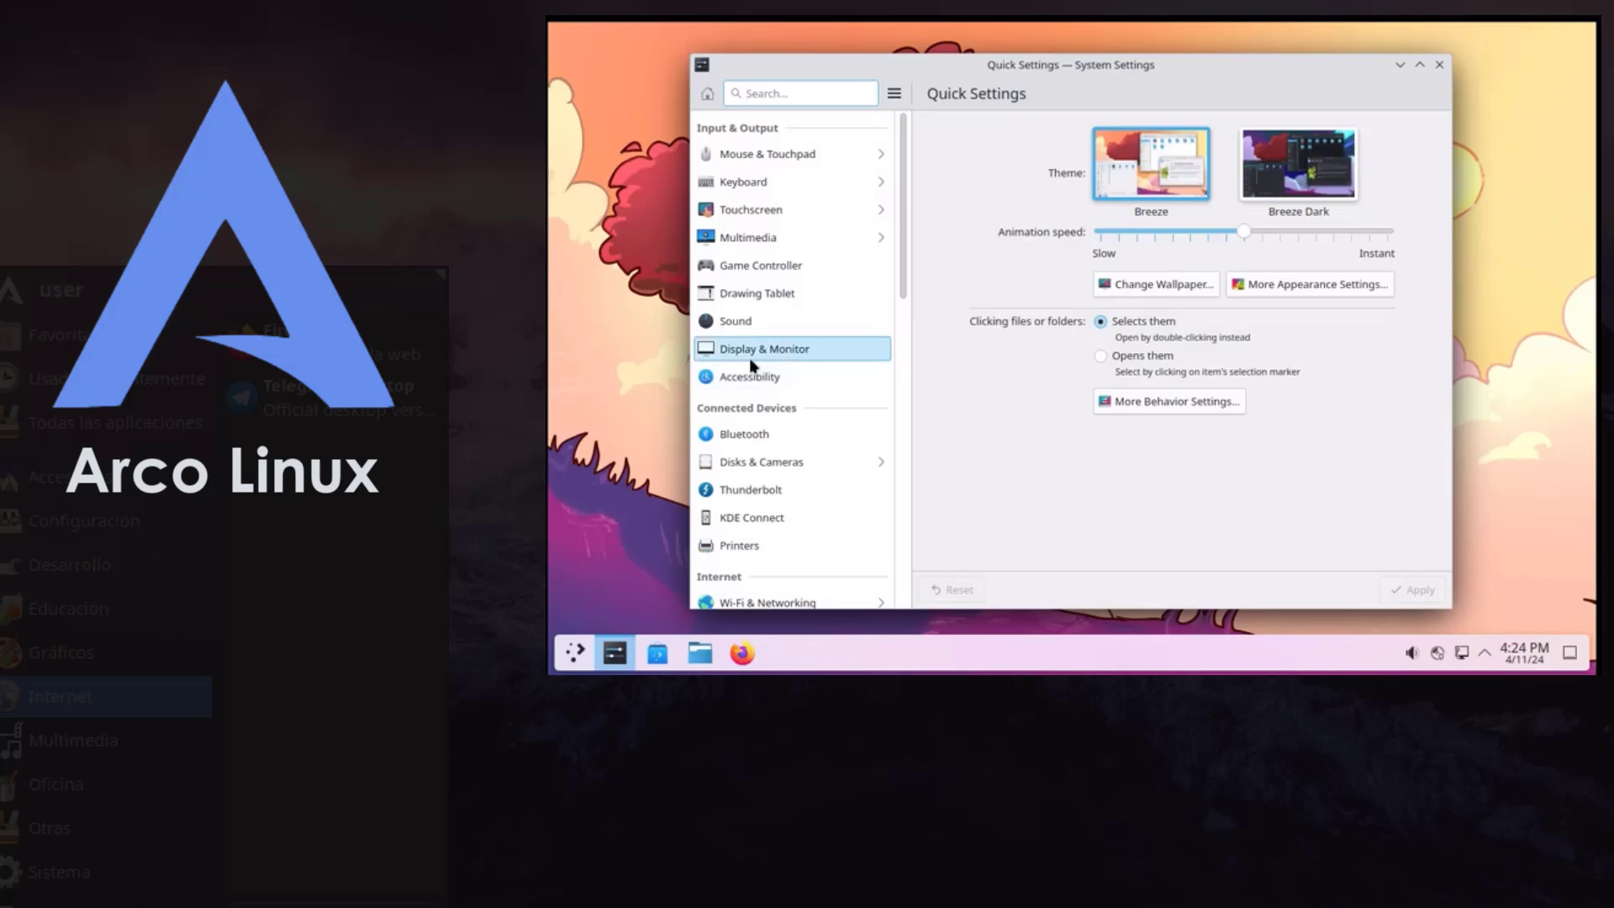
Step: Set Display & Monitor resolution to 1920x1080 (16:9), apply, and confirm the change
left_click(764, 348)
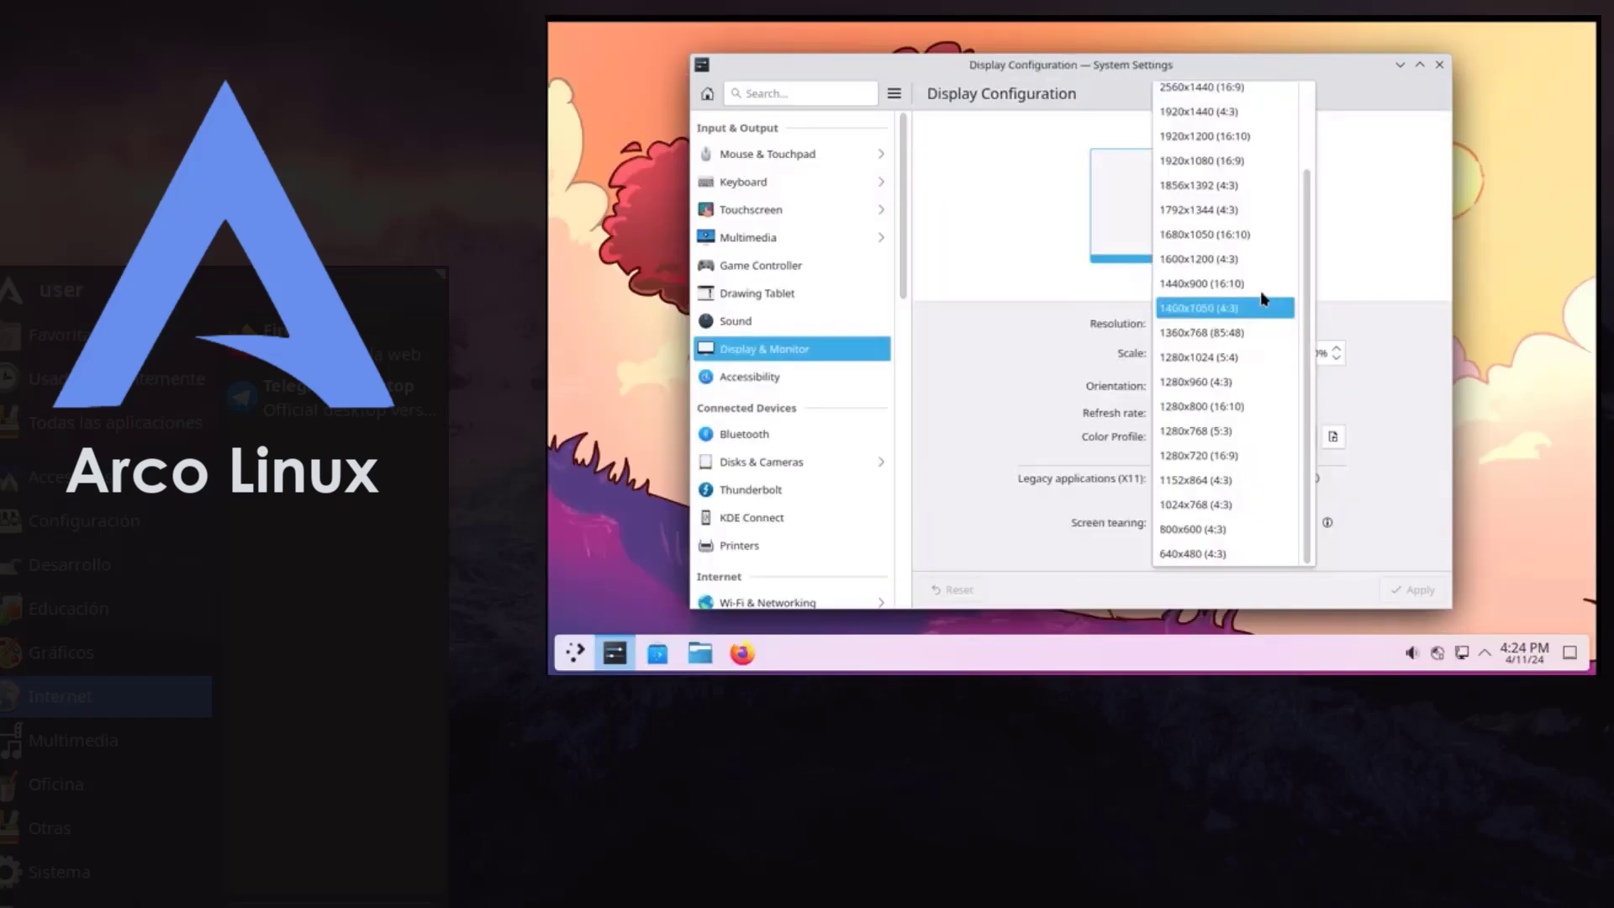
left_click(1201, 160)
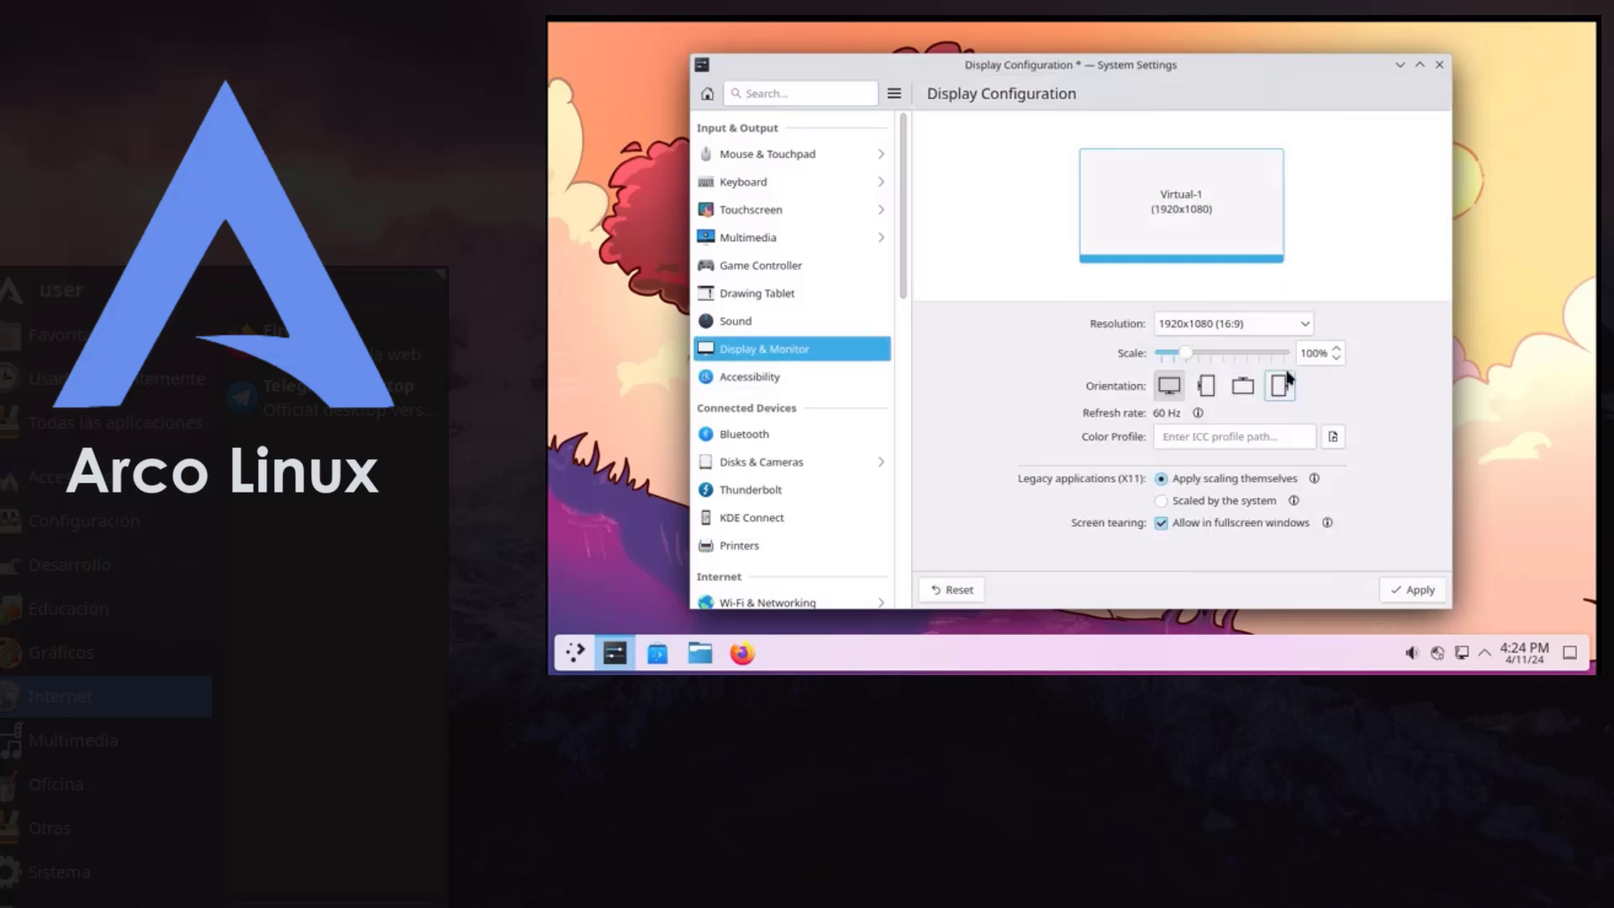
left_click(1412, 588)
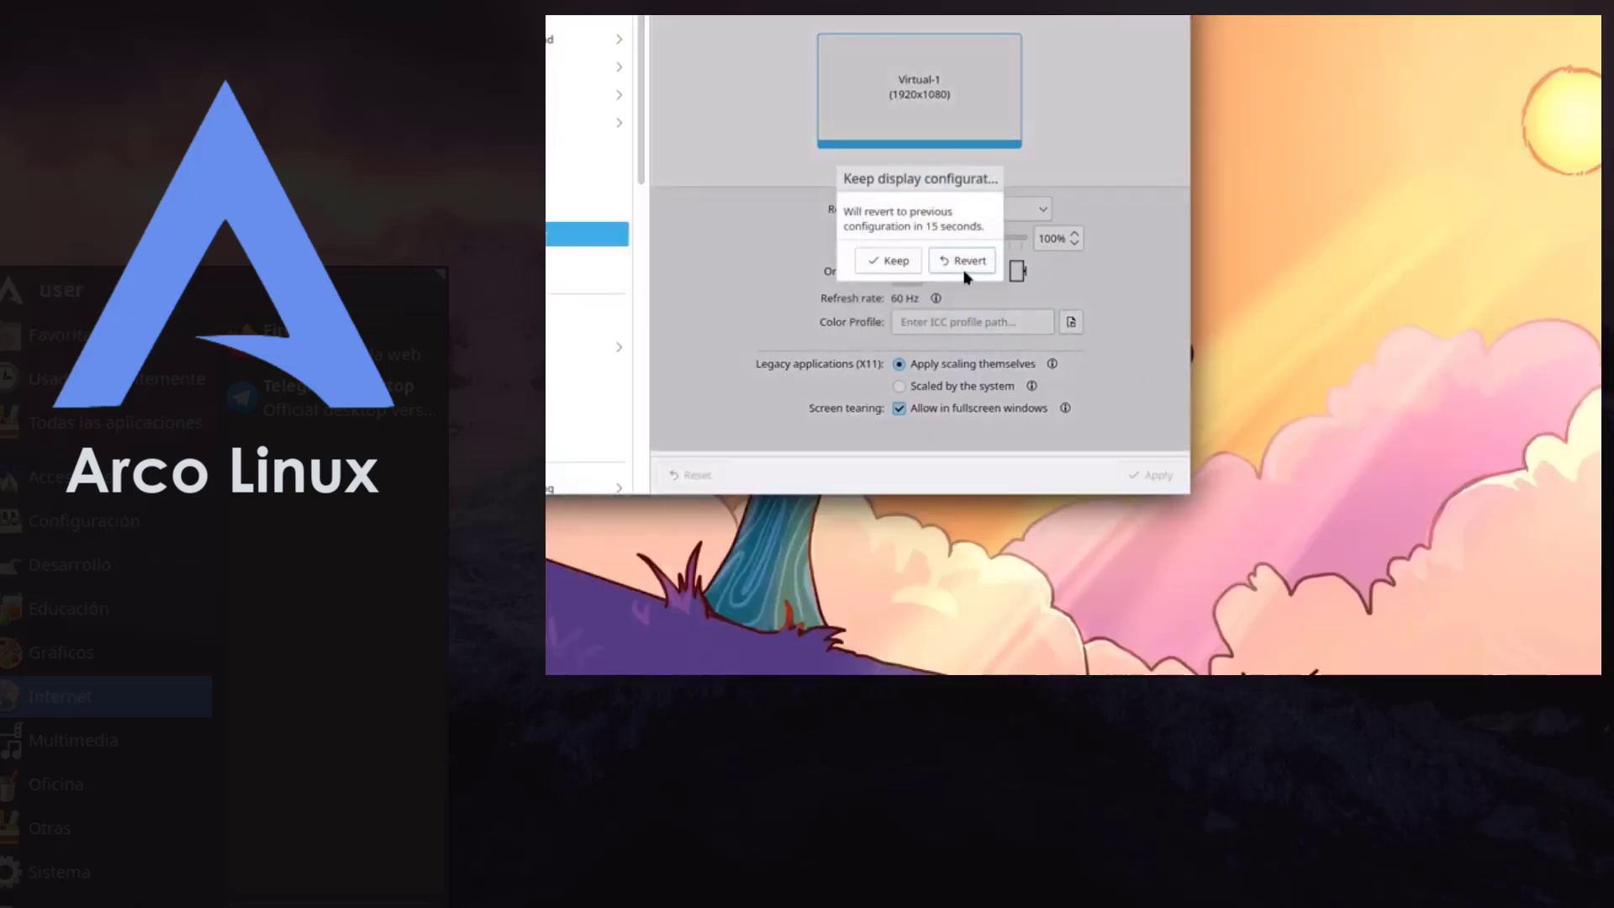
left_click(888, 260)
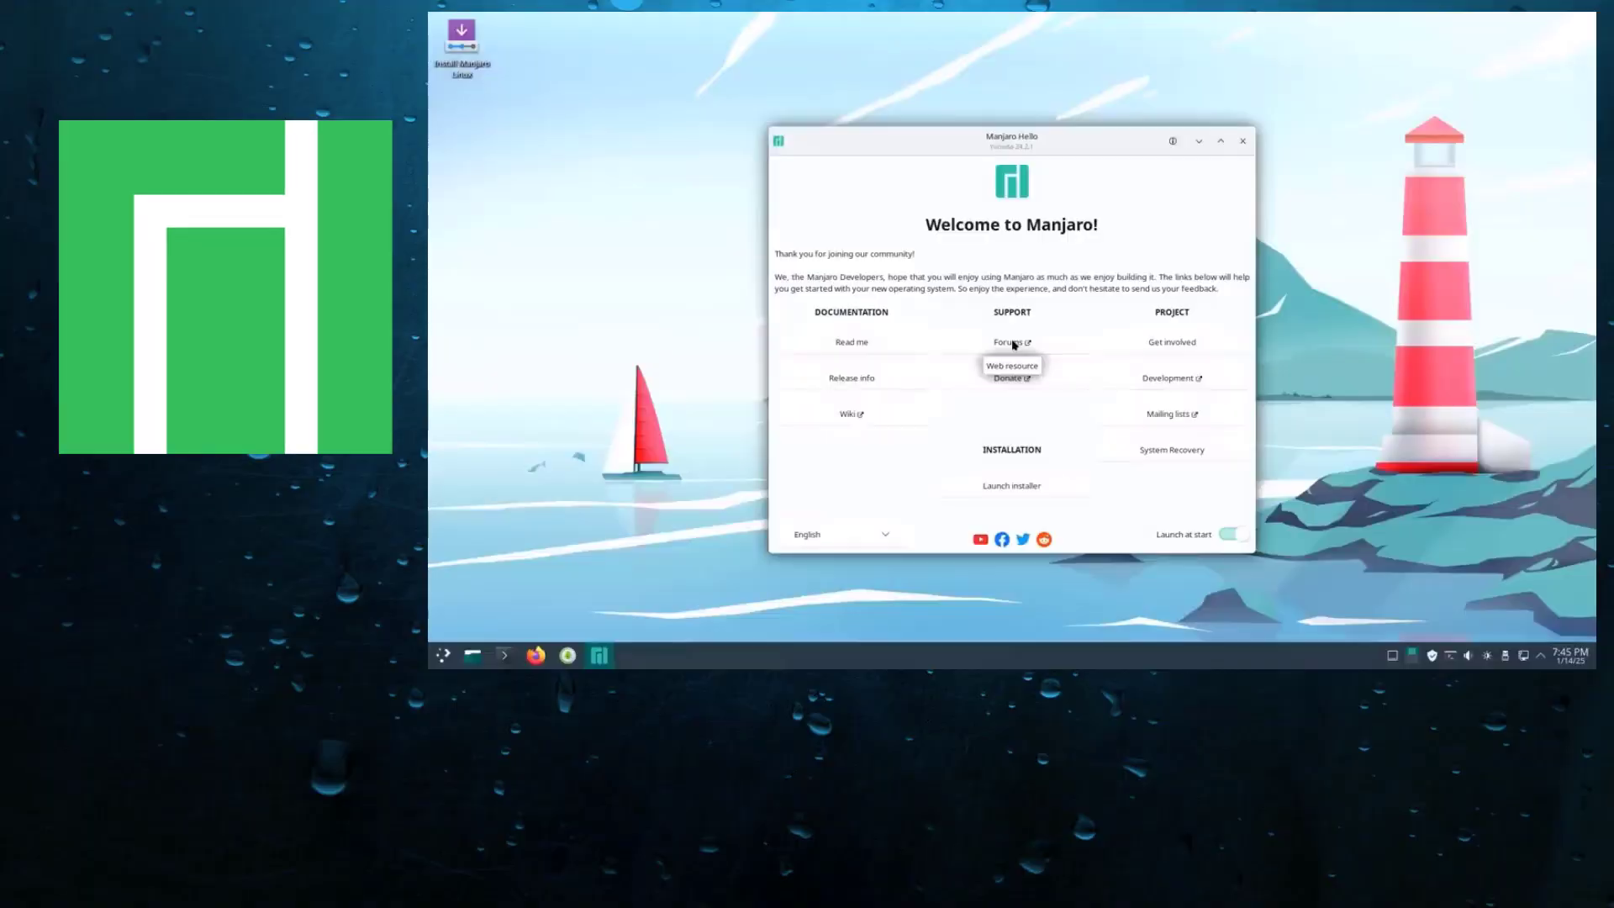
Step: Launch the installer from Manjaro Hello and continue with American English
left_click(1011, 485)
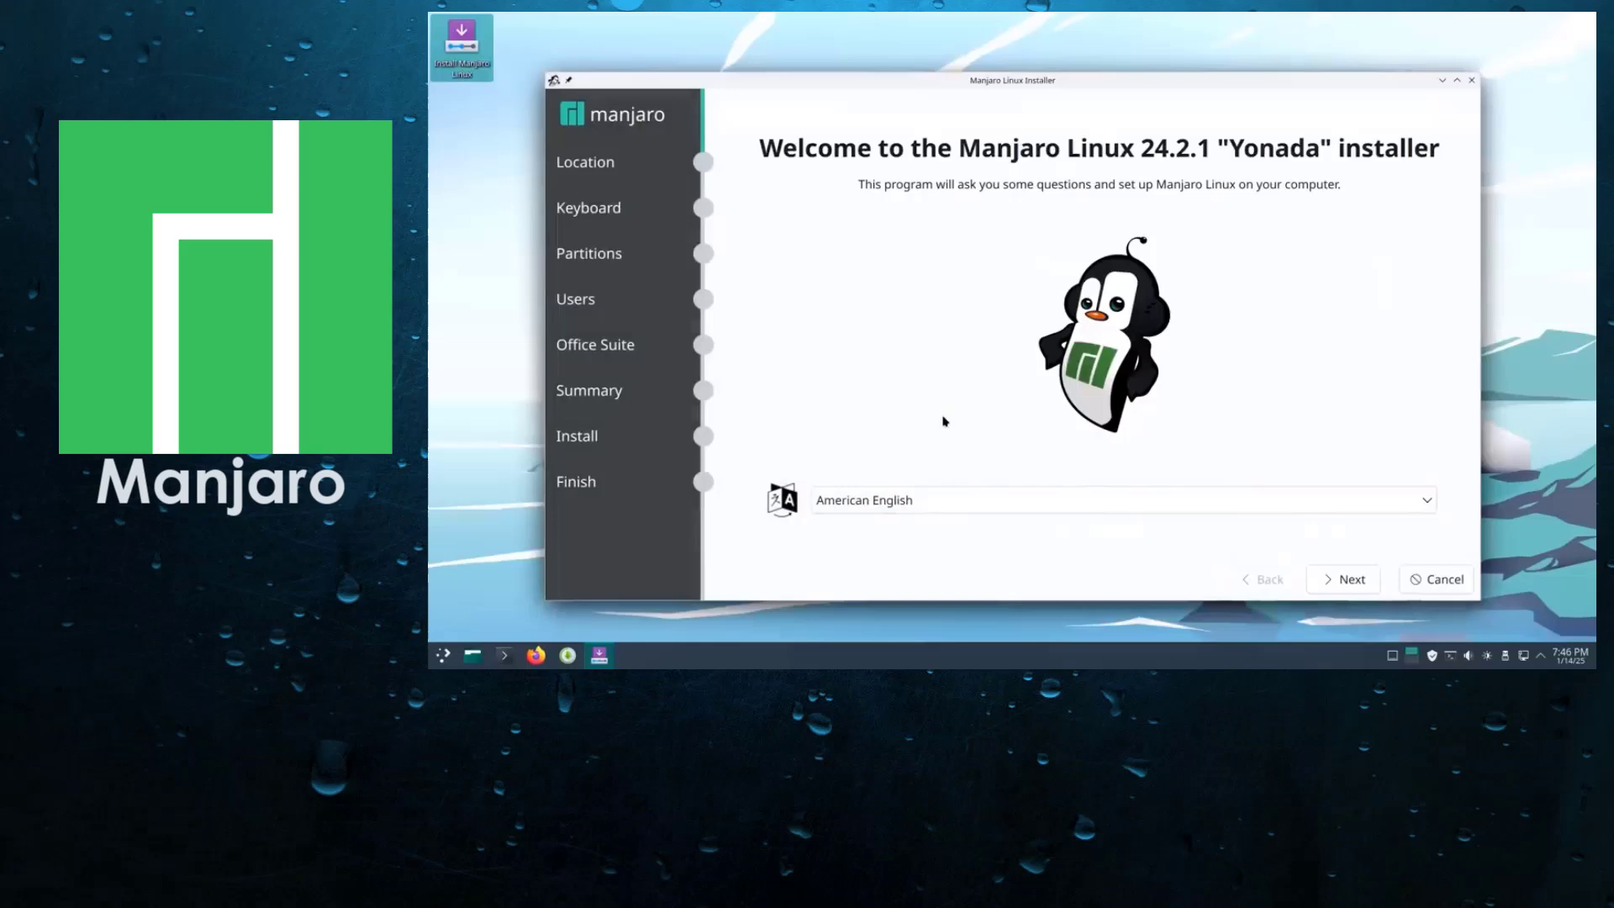
left_click(1342, 579)
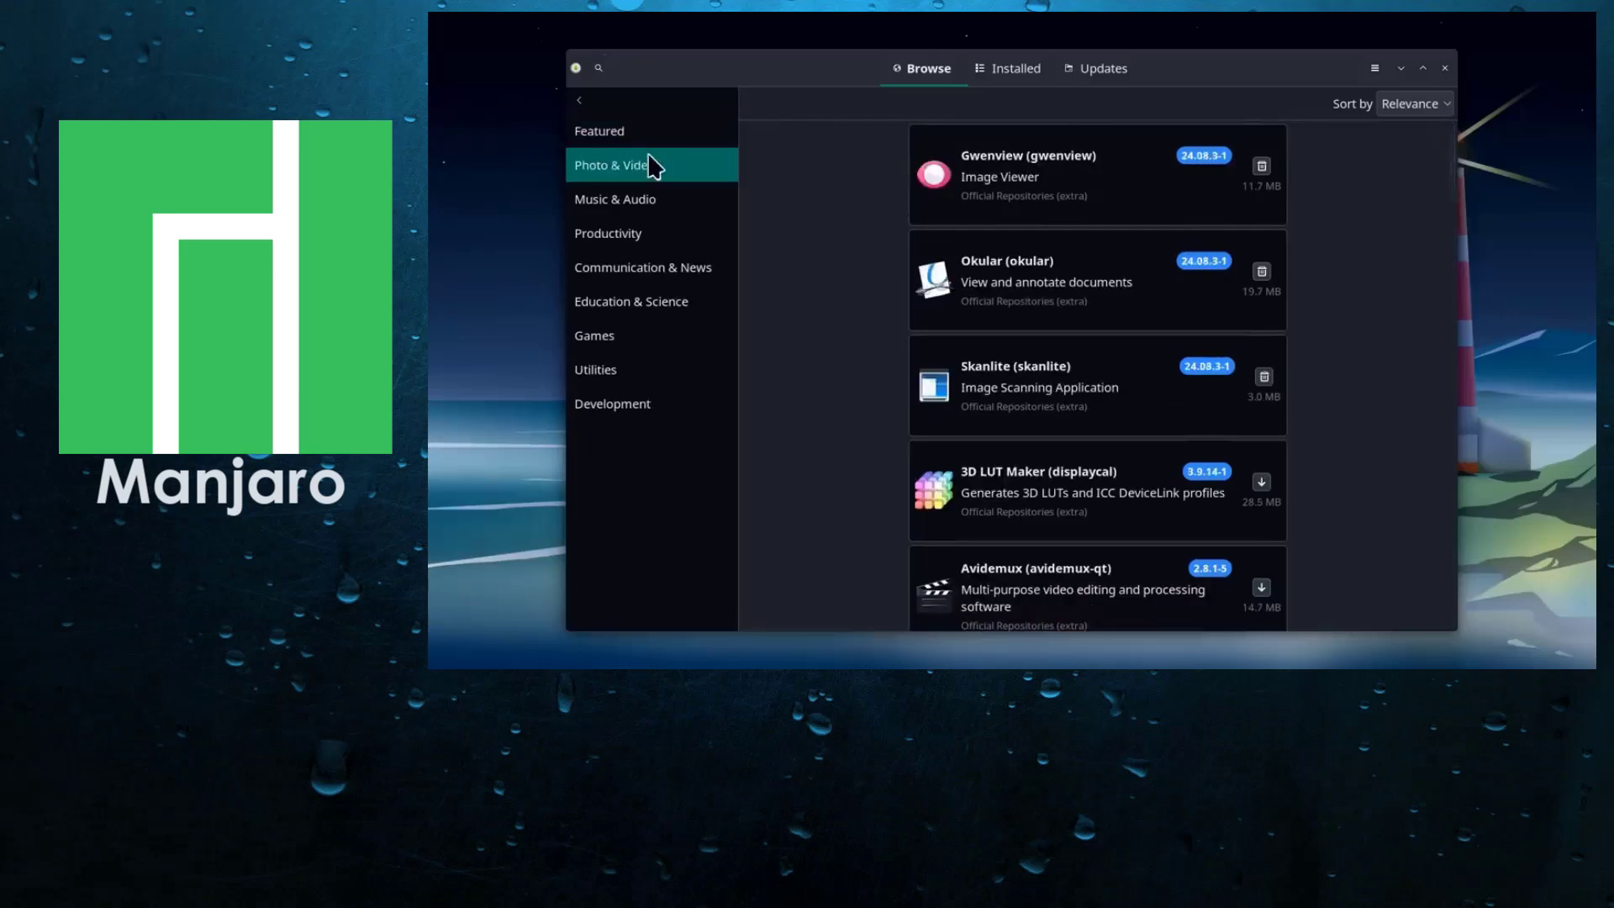
Step: Open the Photo & Video category in Pamac's Browse sidebar
left_click(609, 233)
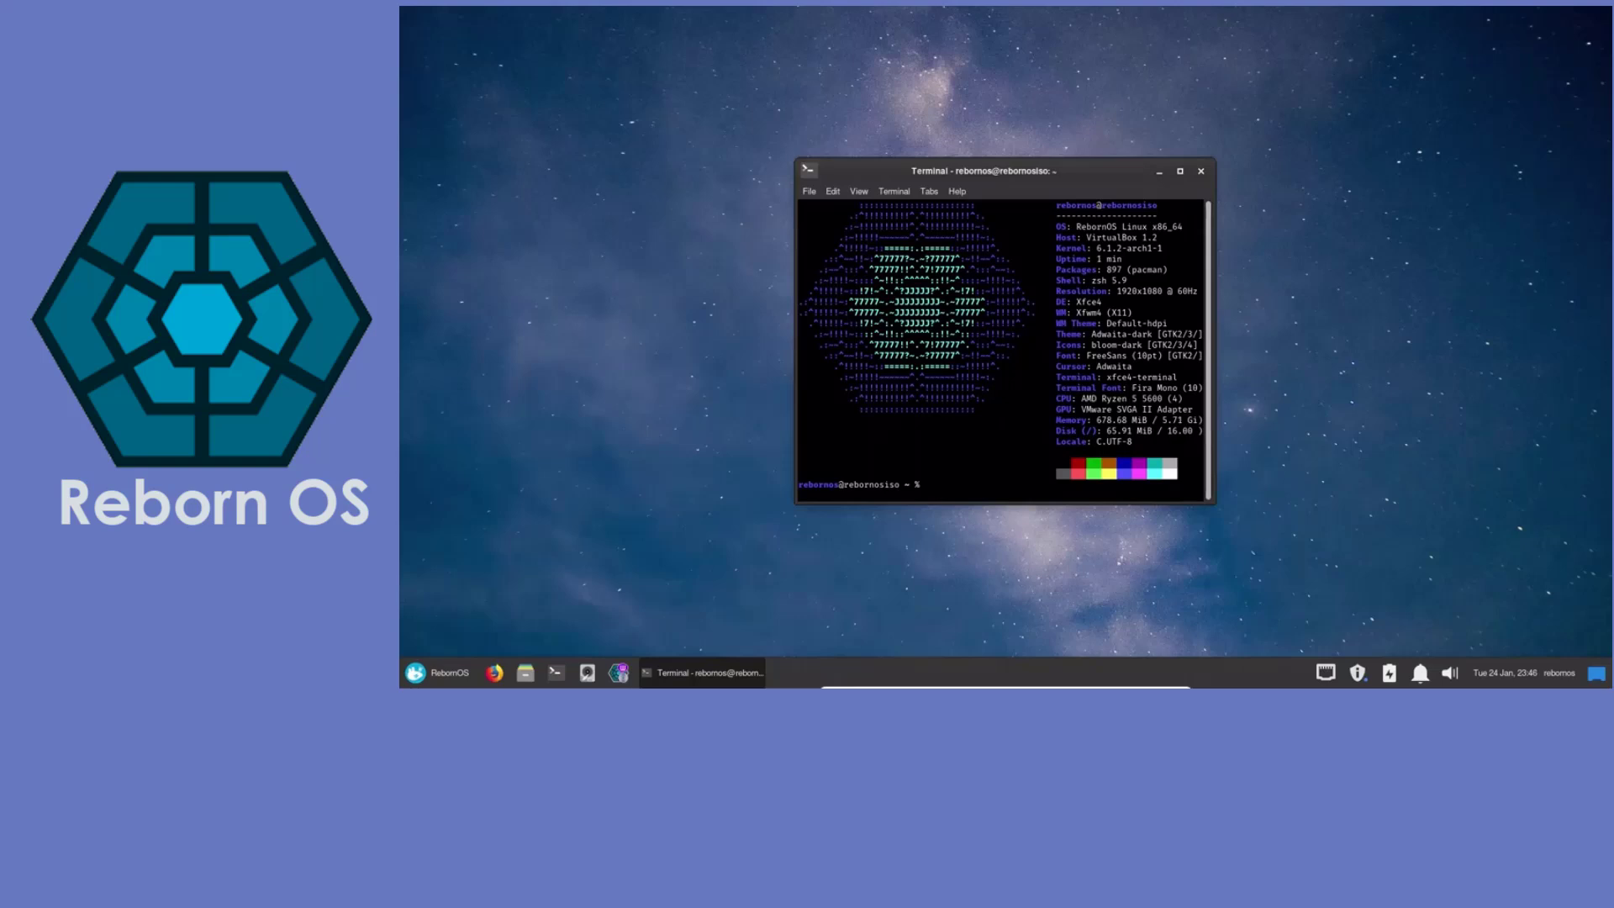
Step: Open a Settings app from the RebornOS whisker menu
left_click(436, 672)
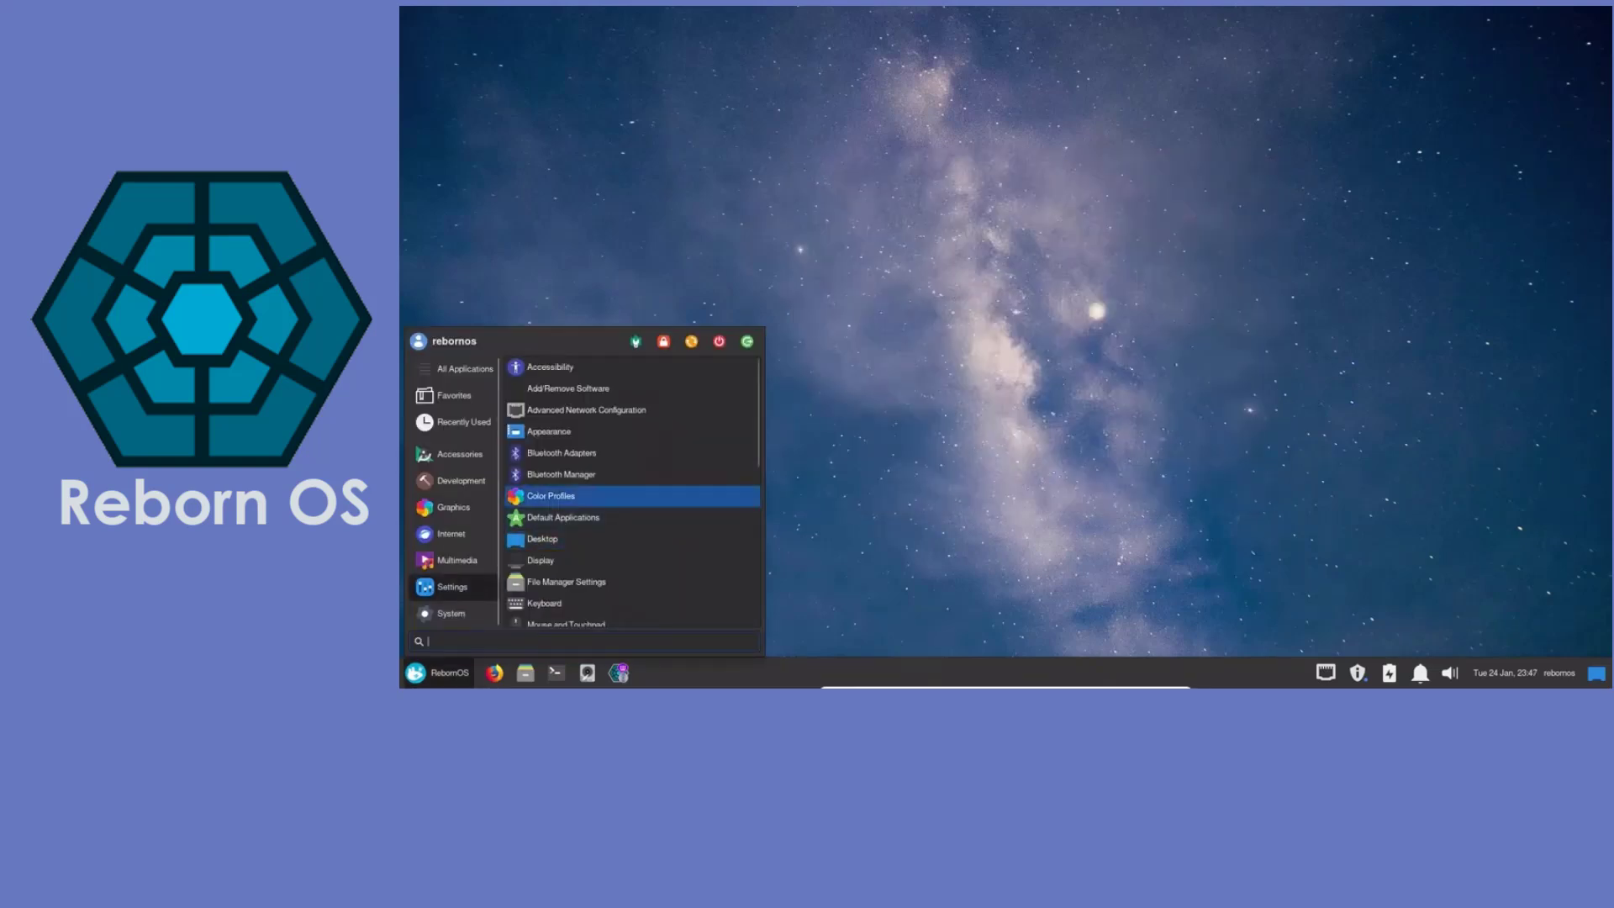
left_click(542, 538)
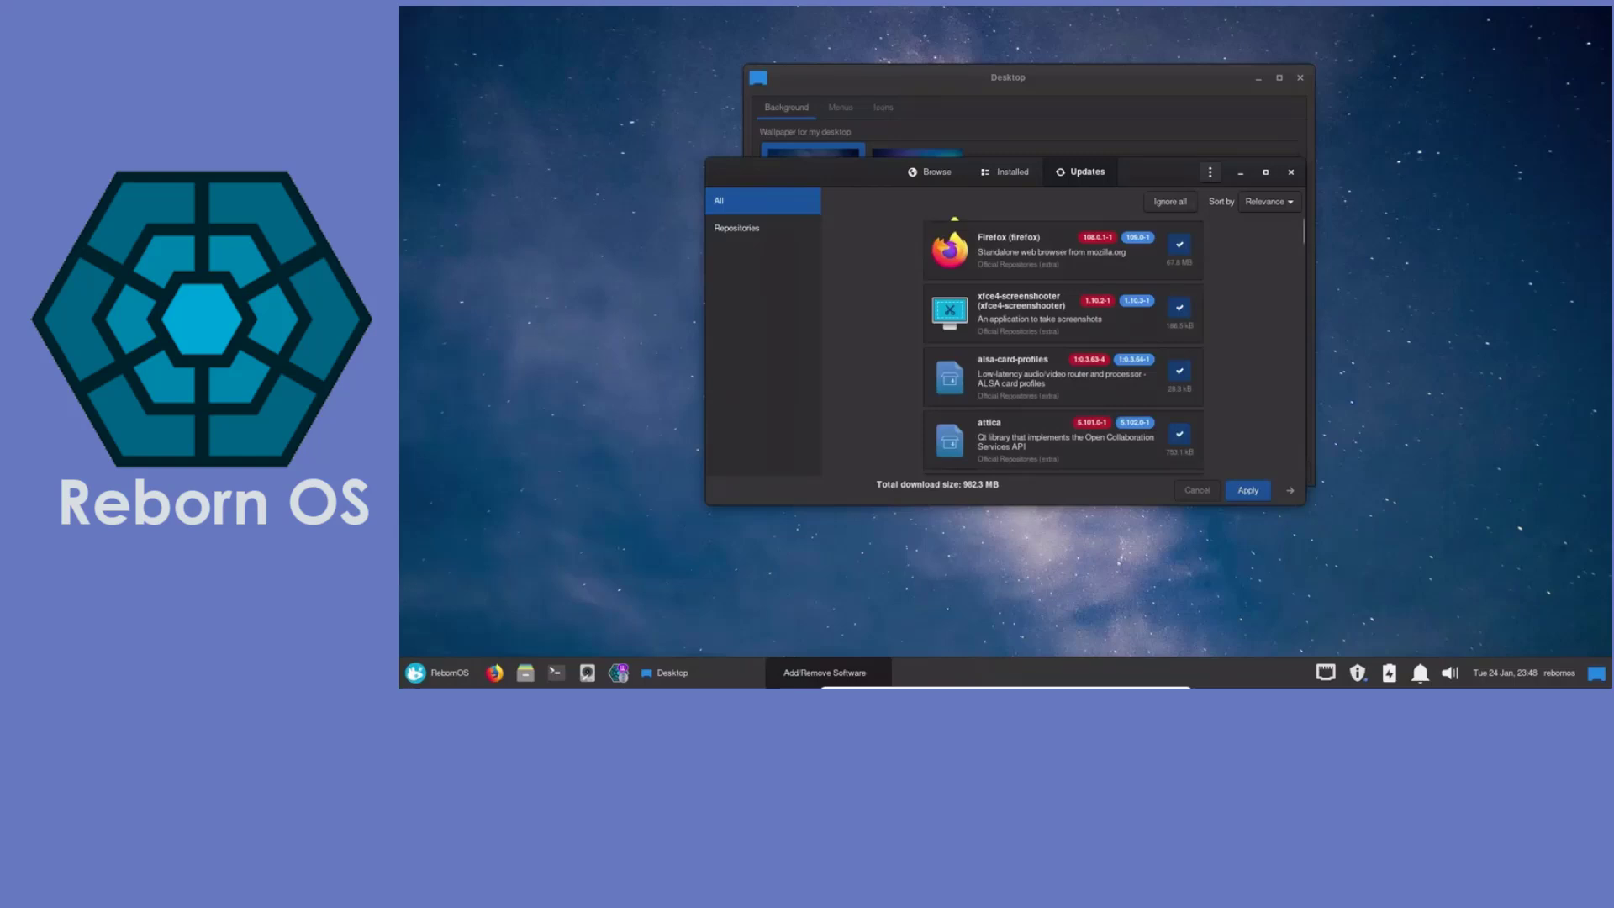
Step: Open Pamac's About dialog from the three-dot menu on the Updates tab
left_click(1210, 171)
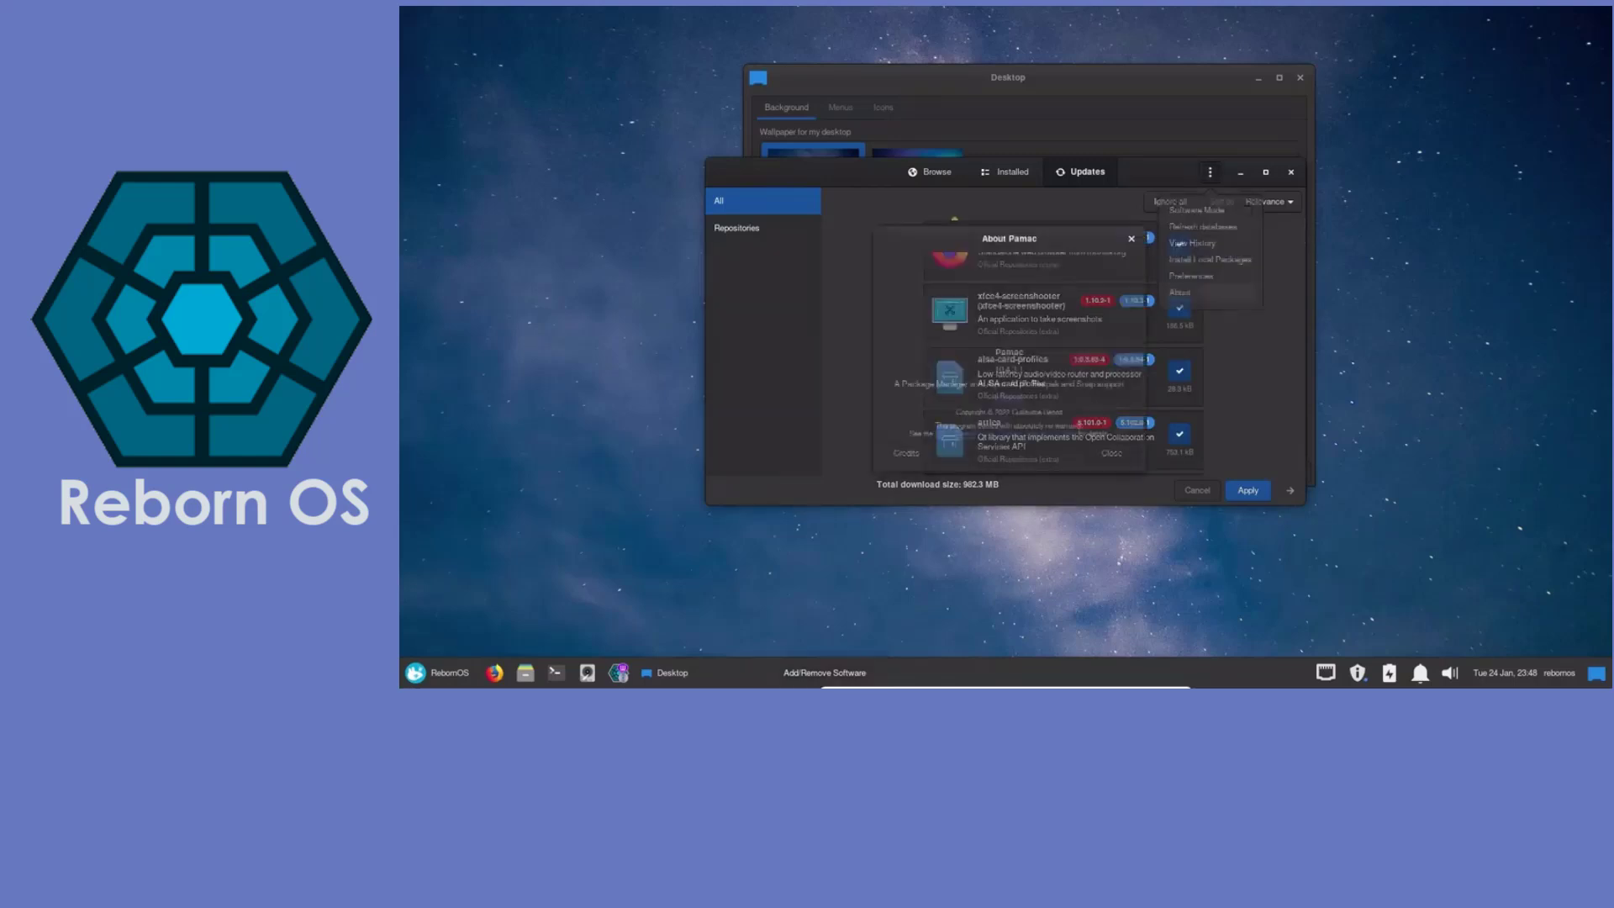